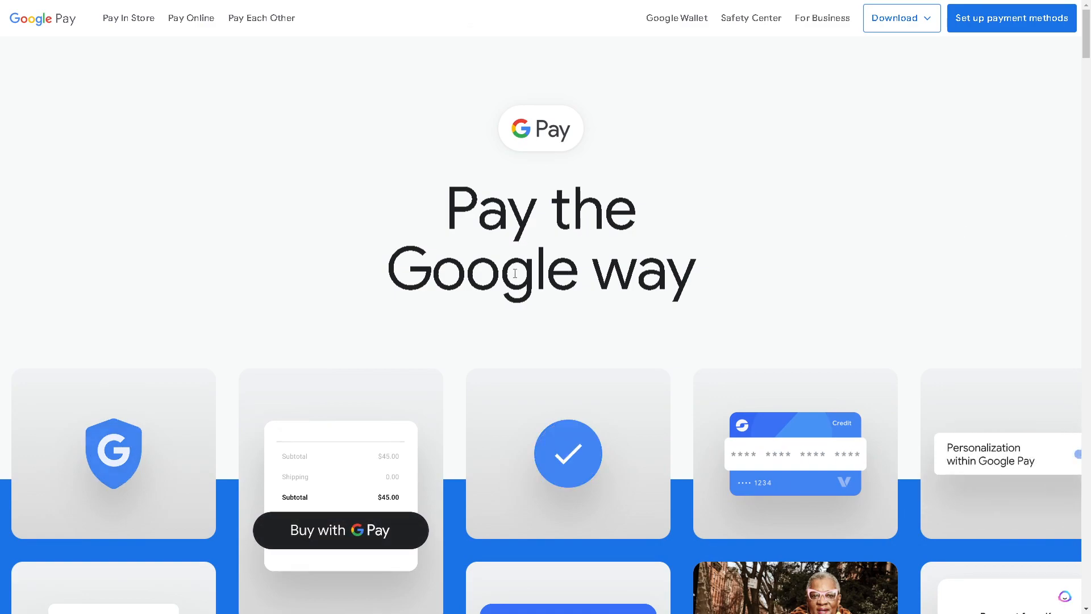
pyautogui.moveTo(555, 297)
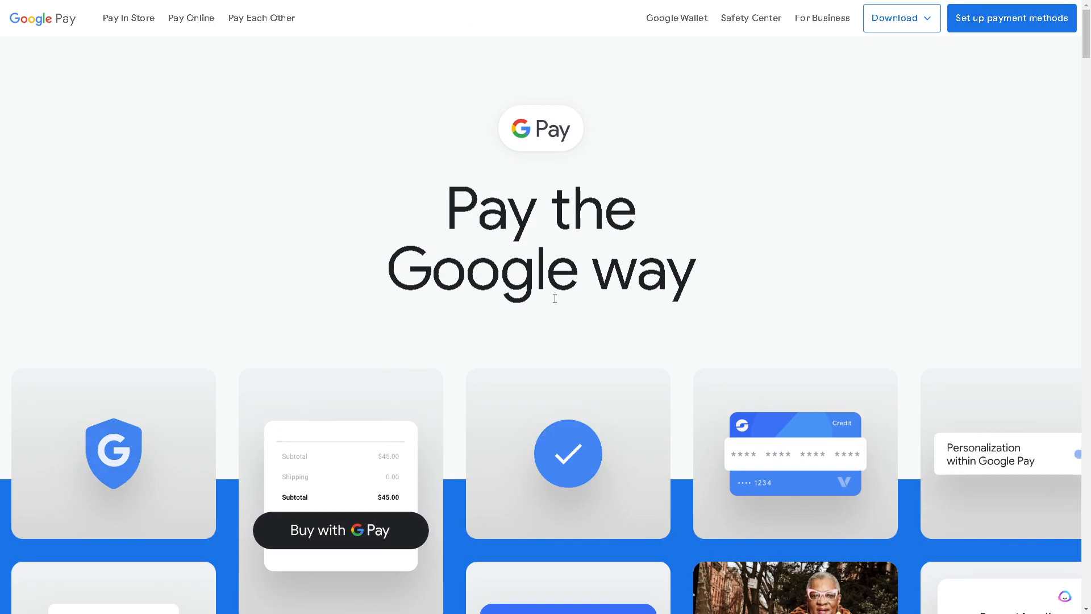
# Step: Show the Budget & order history view, listing $0 spent in February and no orders
pyautogui.scroll(-3)
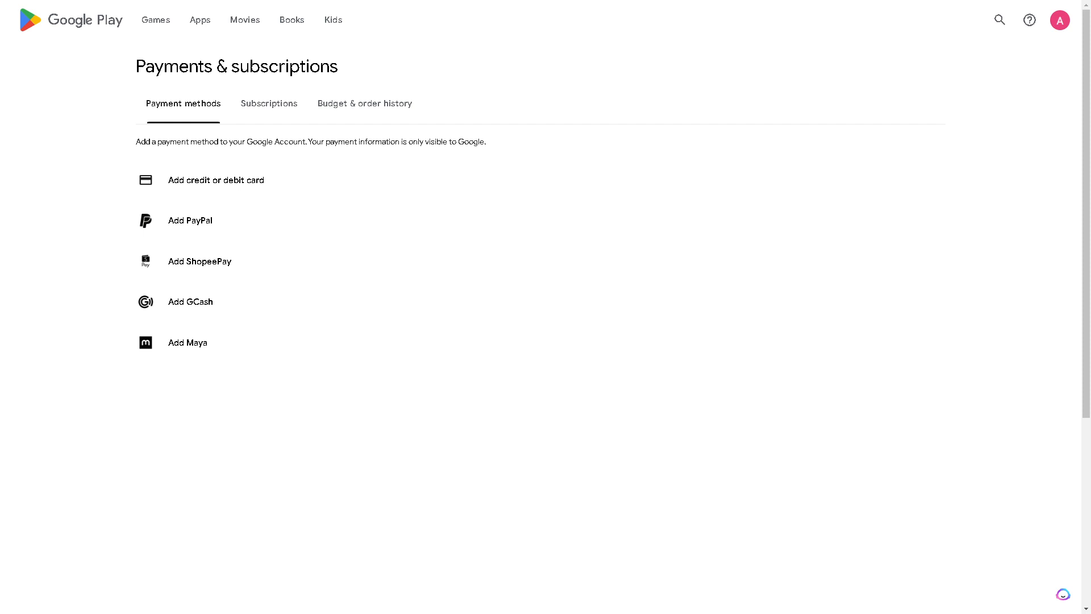
pyautogui.click(364, 103)
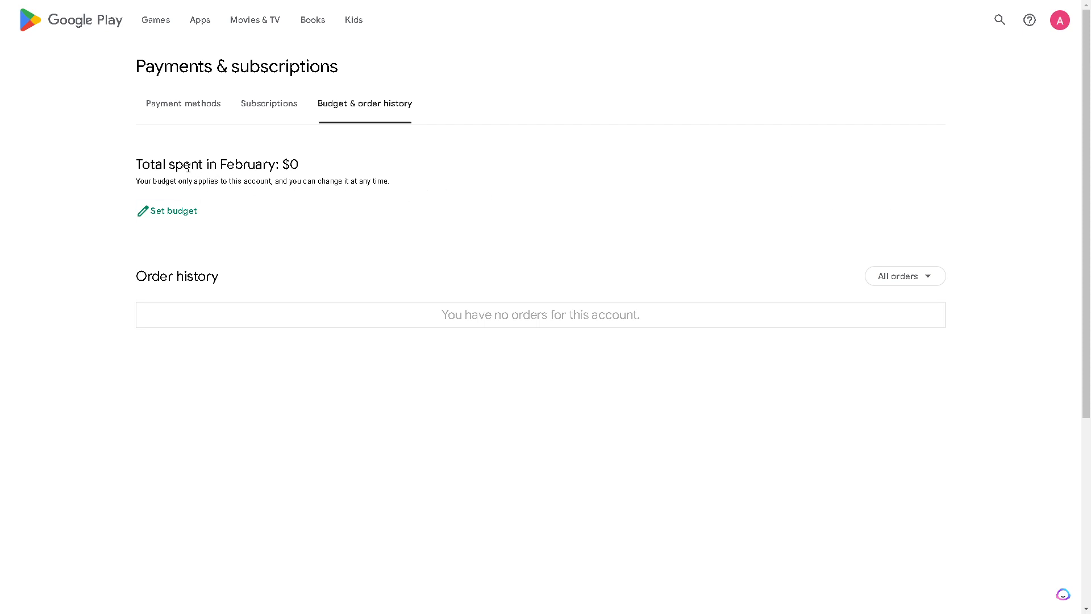
pyautogui.moveTo(399, 169)
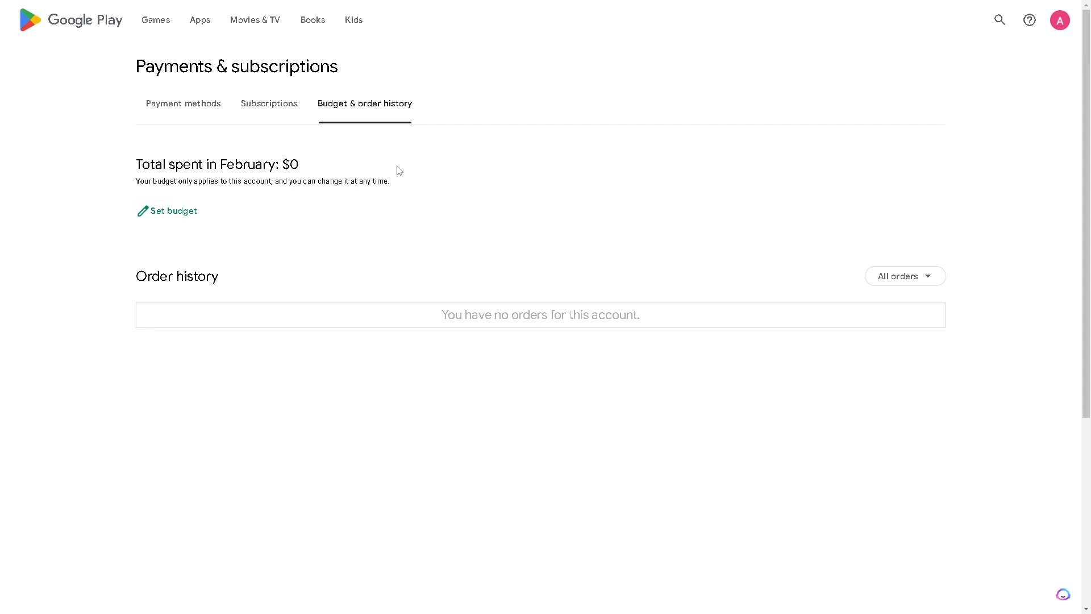
pyautogui.moveTo(315, 177)
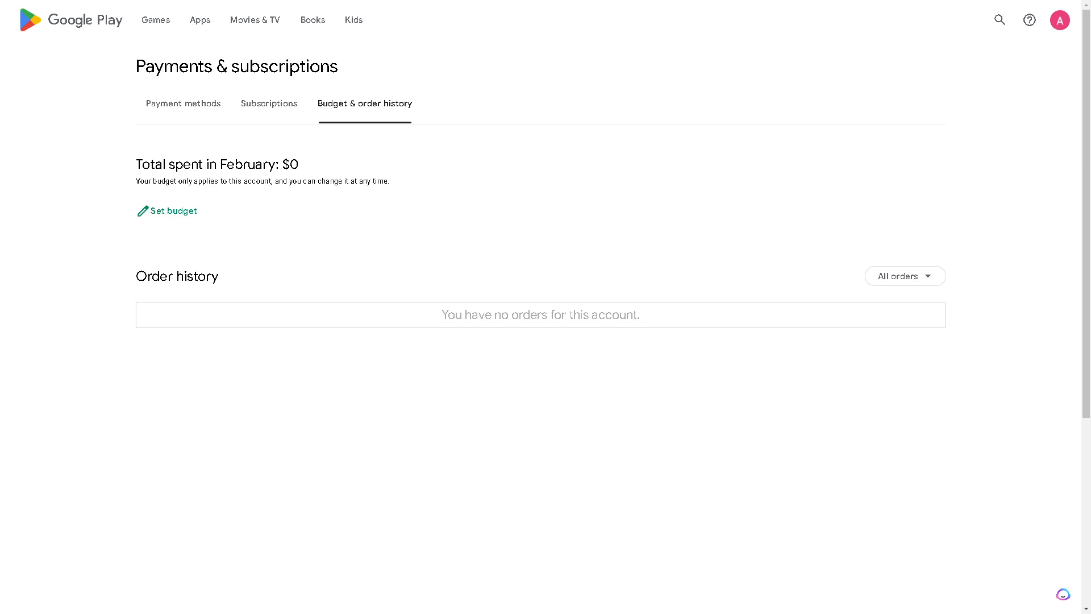
pyautogui.moveTo(342, 198)
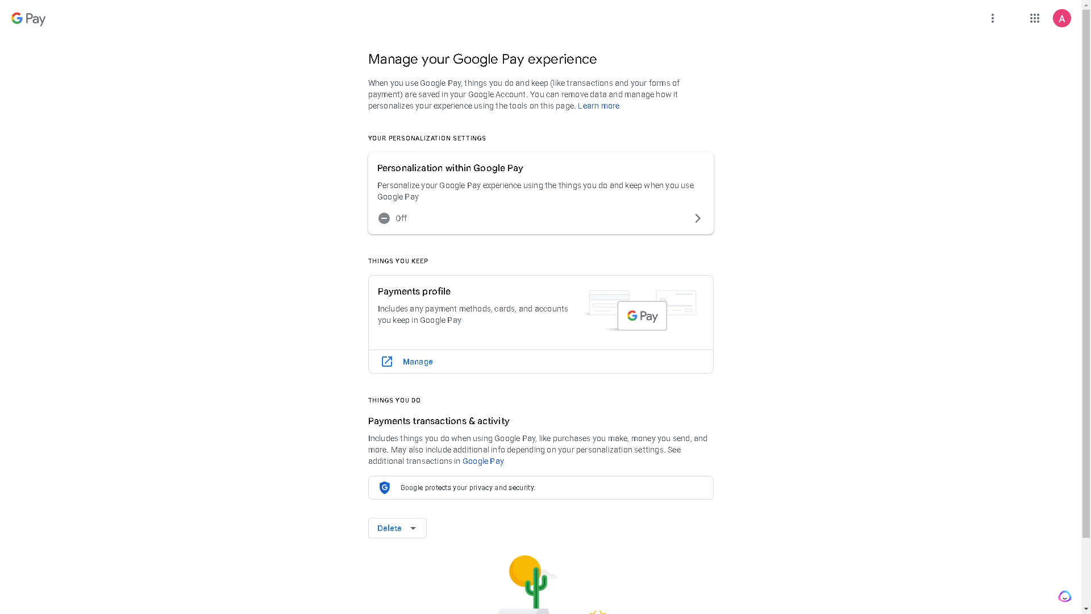
# Step: Scroll to Payments transactions & activity and switch the browser to full screen
pyautogui.scroll(-3)
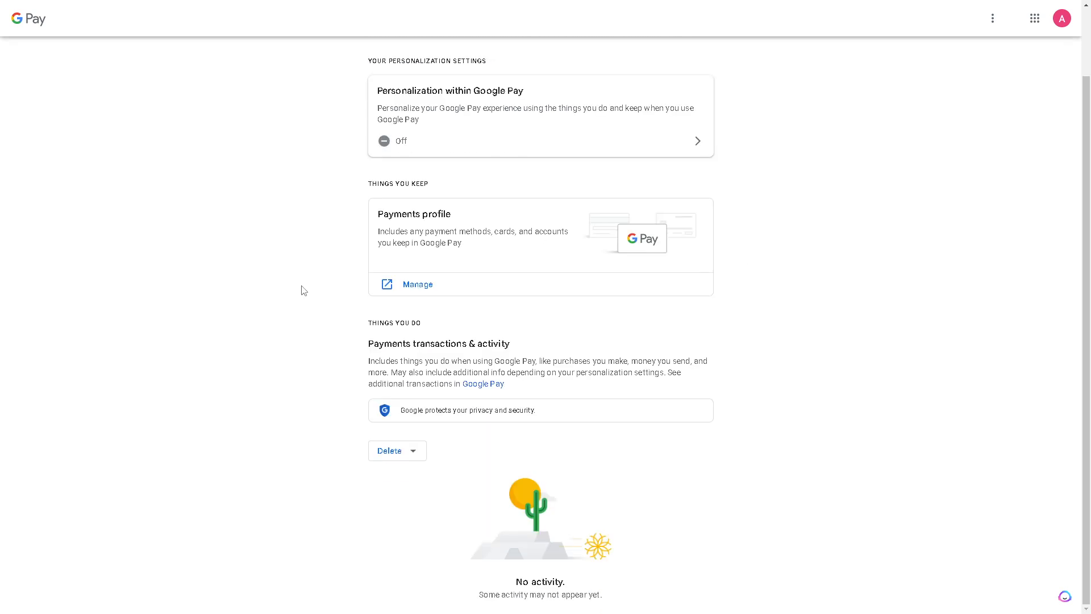
pyautogui.moveTo(204, 300)
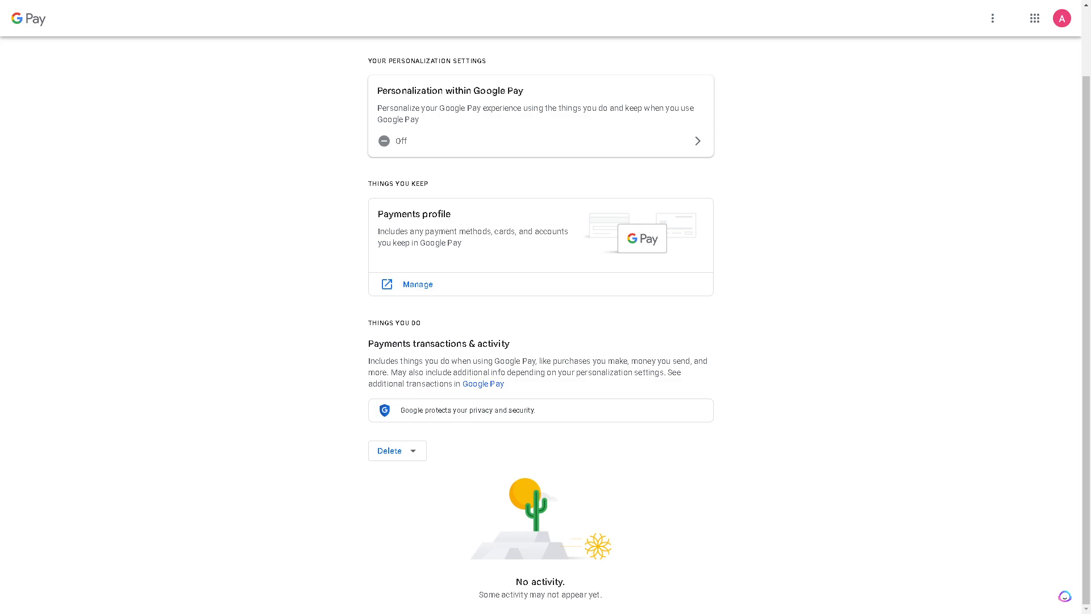
pyautogui.moveTo(270, 216)
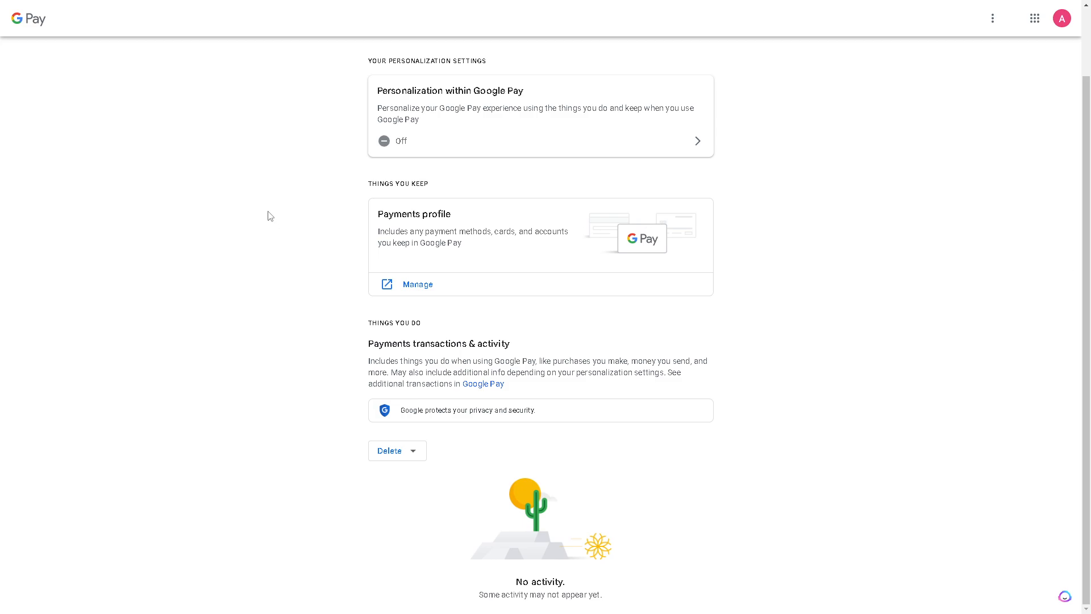
pyautogui.moveTo(272, 217)
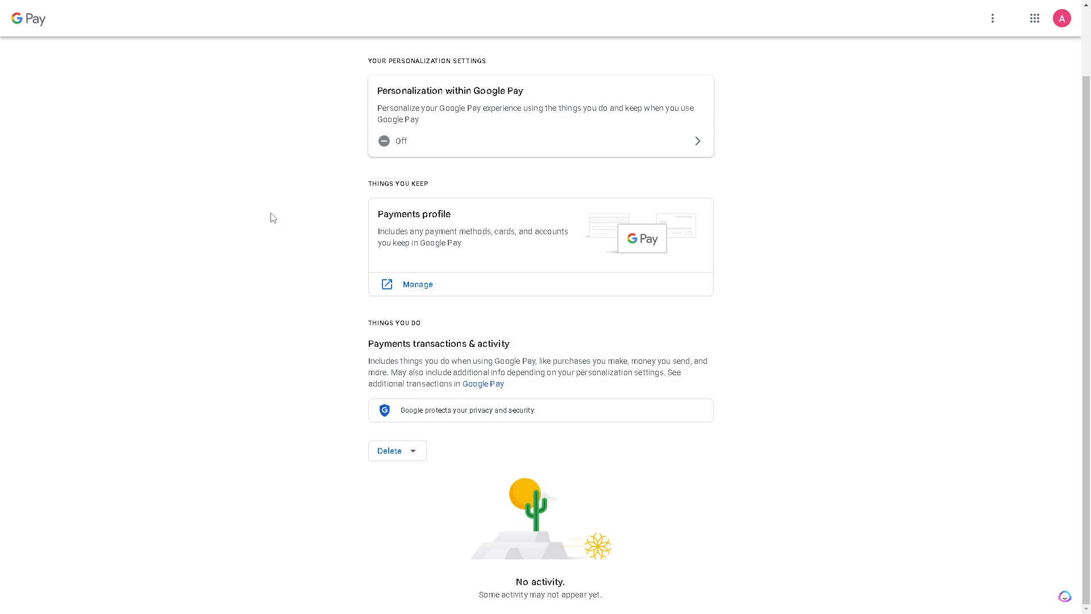
pyautogui.moveTo(225, 274)
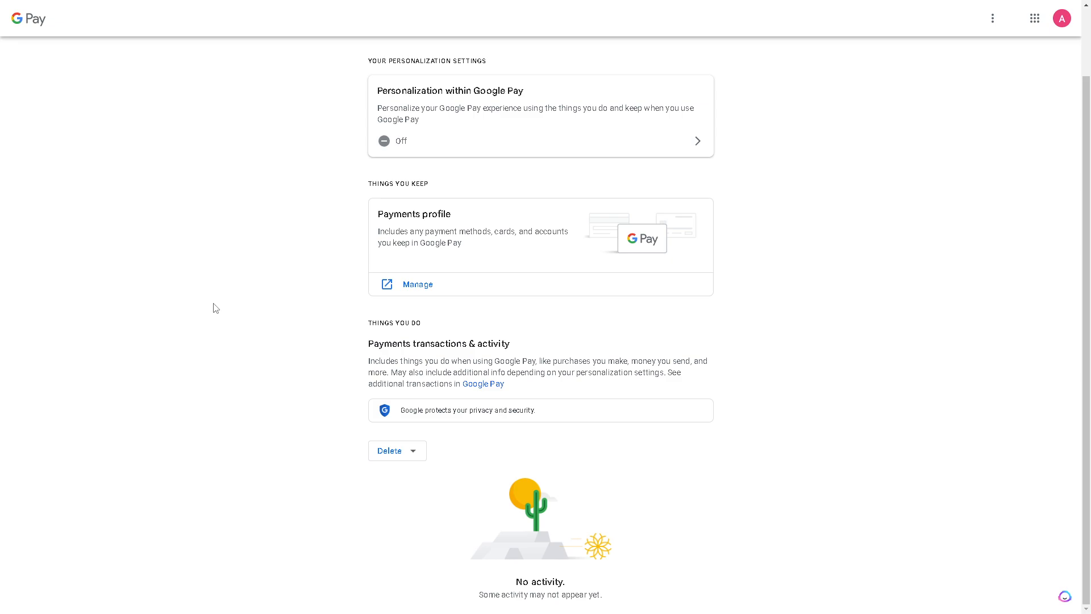
pyautogui.moveTo(200, 315)
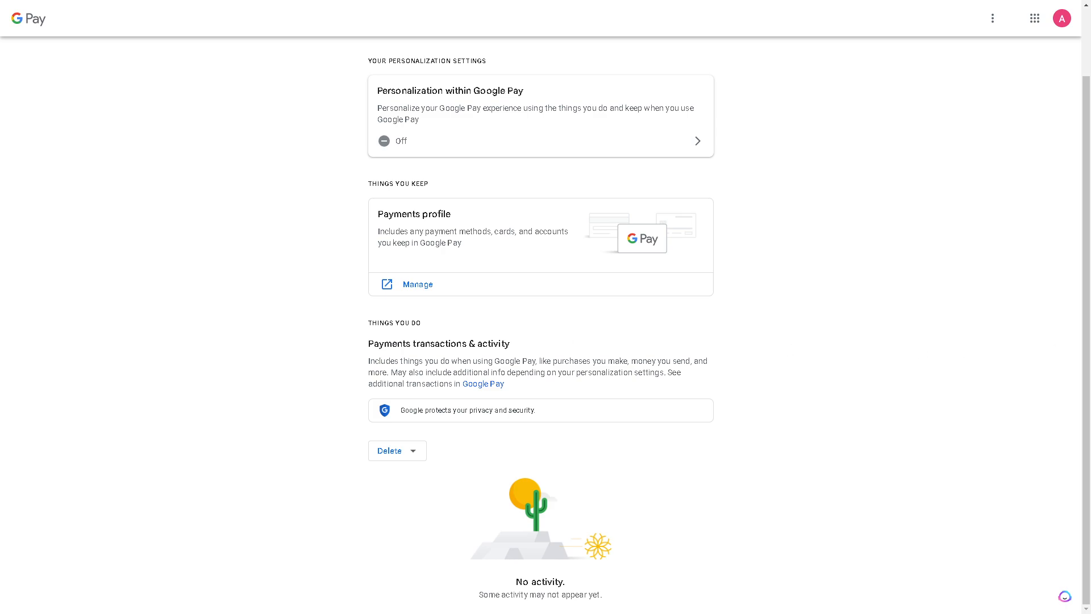
pyautogui.moveTo(324, 365)
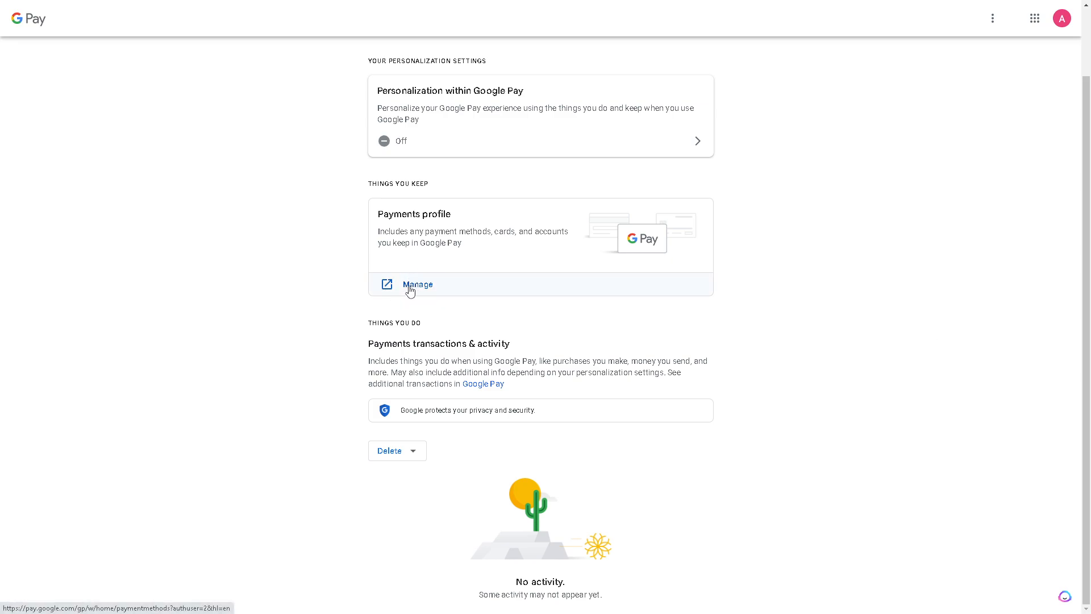
pyautogui.moveTo(237, 311)
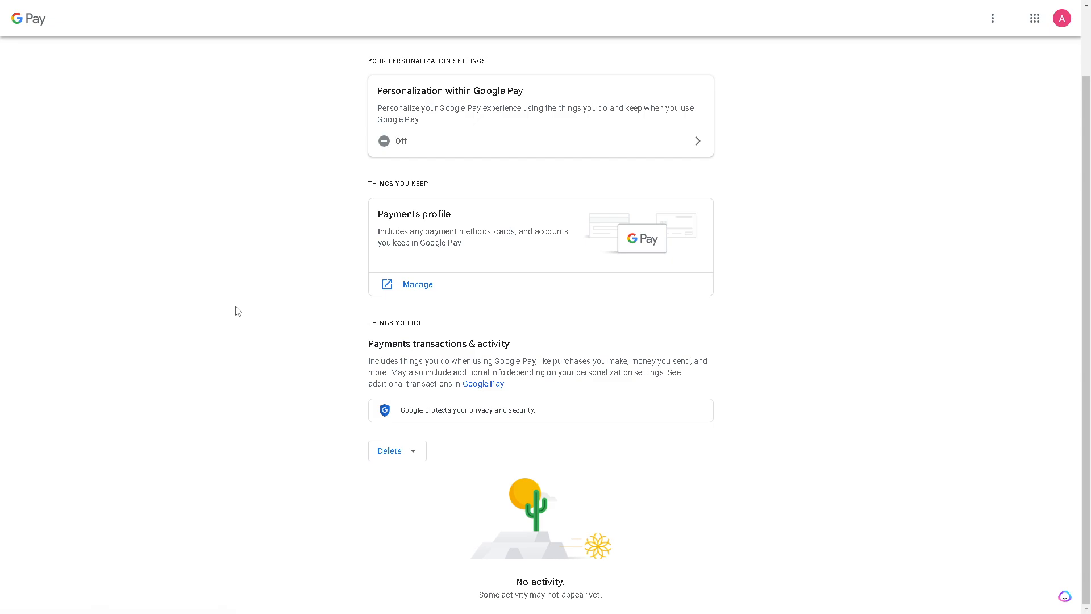
pyautogui.moveTo(204, 320)
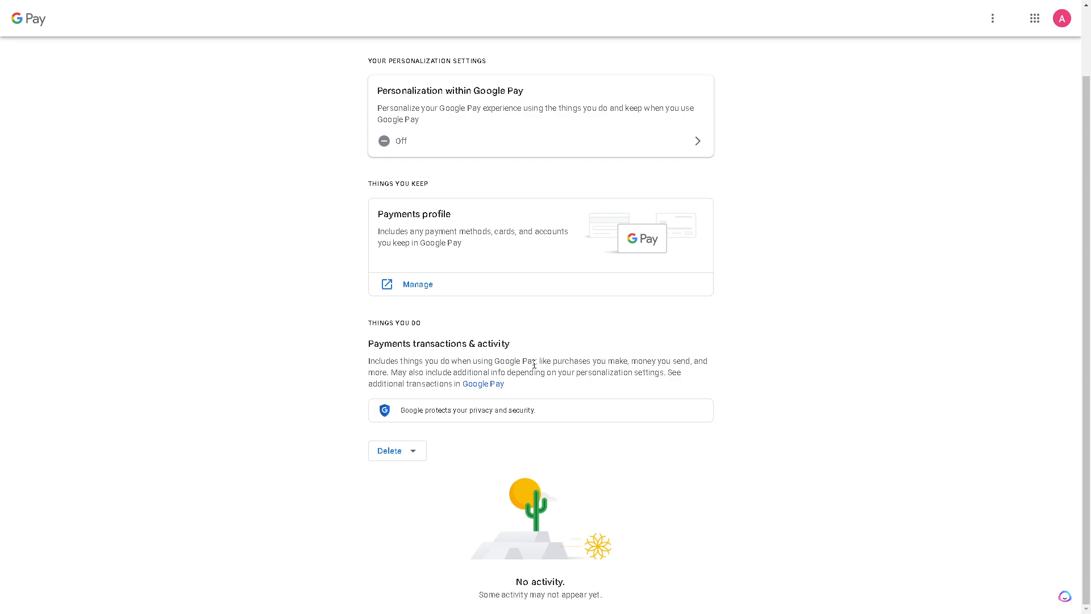
pyautogui.moveTo(535, 364)
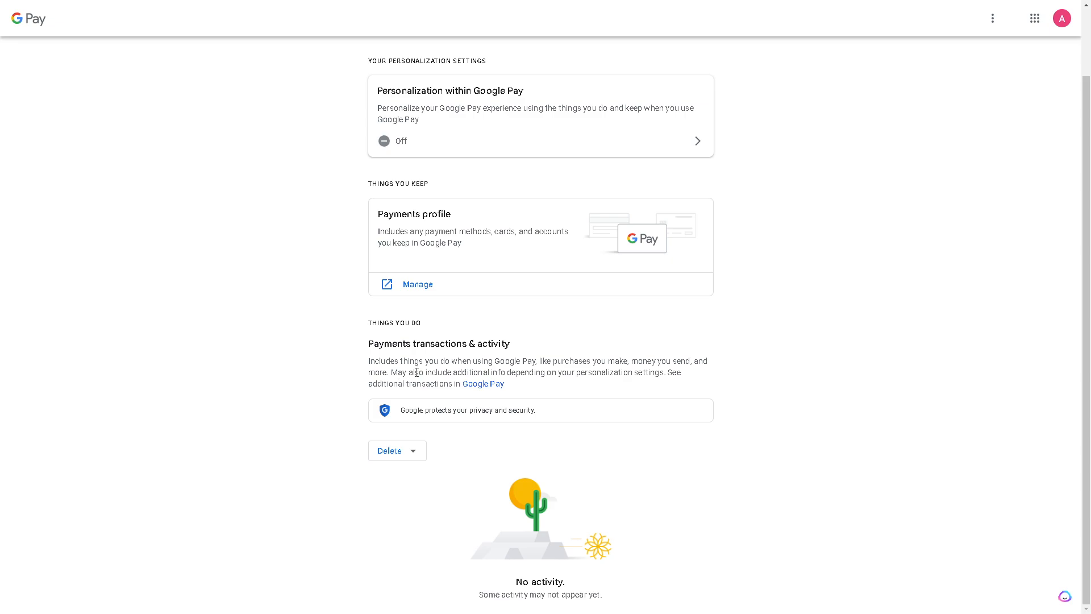
pyautogui.moveTo(586, 377)
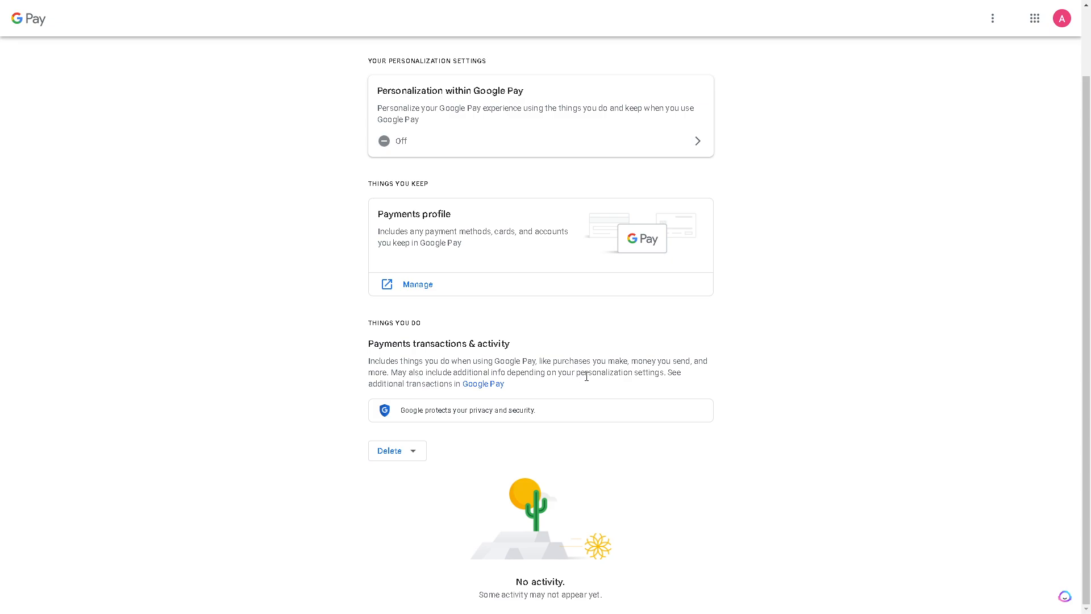
pyautogui.moveTo(588, 383)
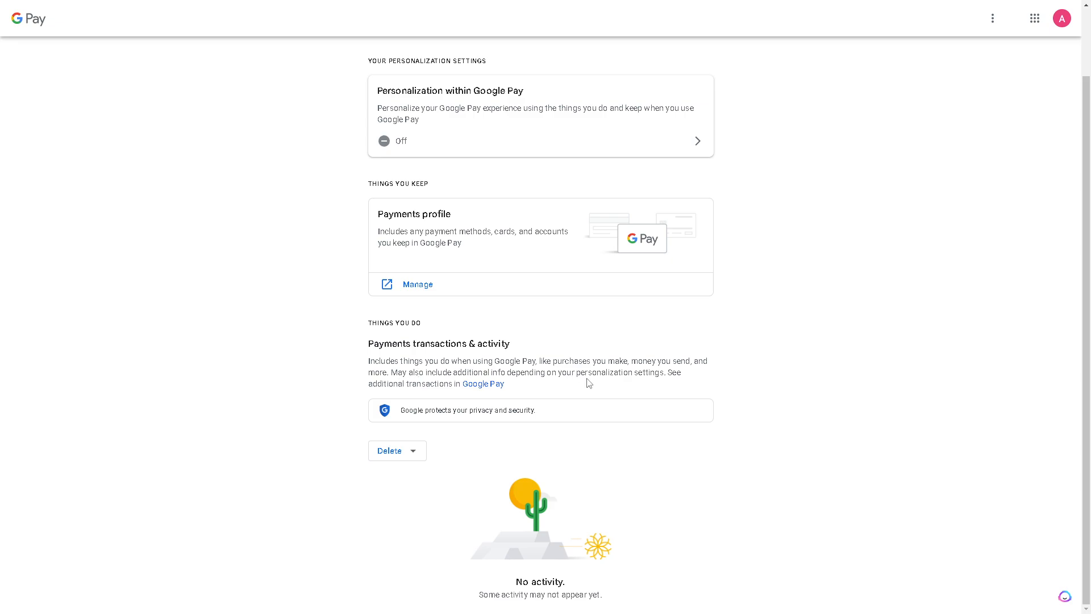
pyautogui.moveTo(776, 374)
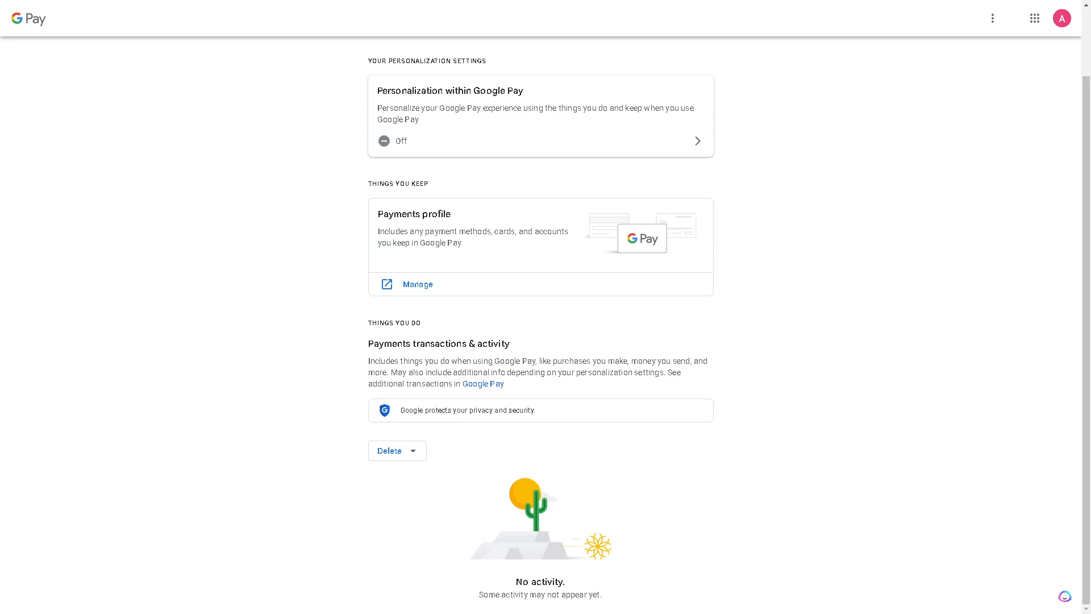
pyautogui.press('f11')
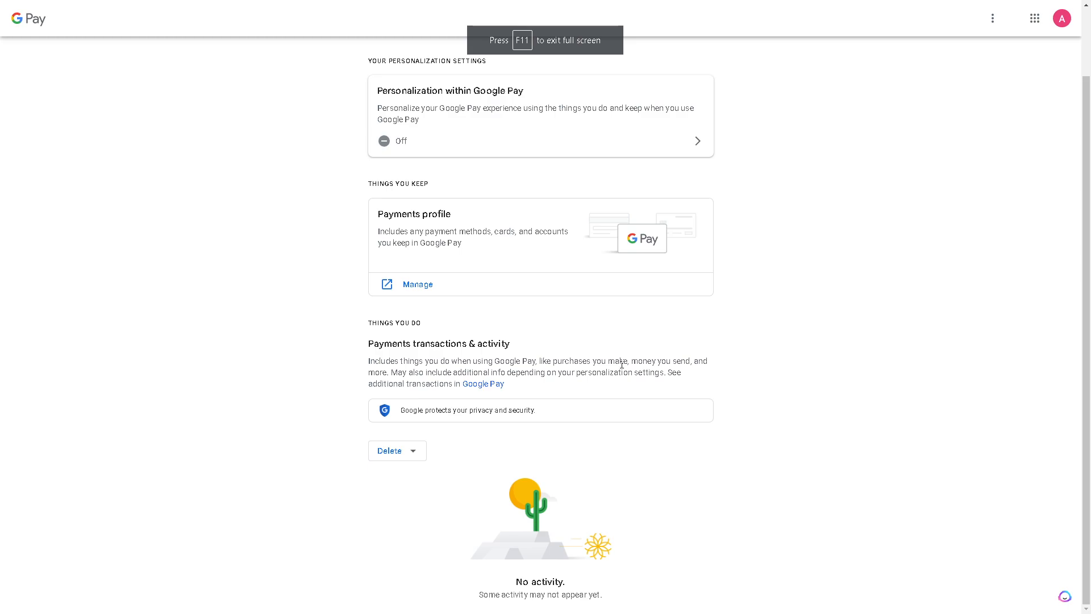
pyautogui.click(389, 450)
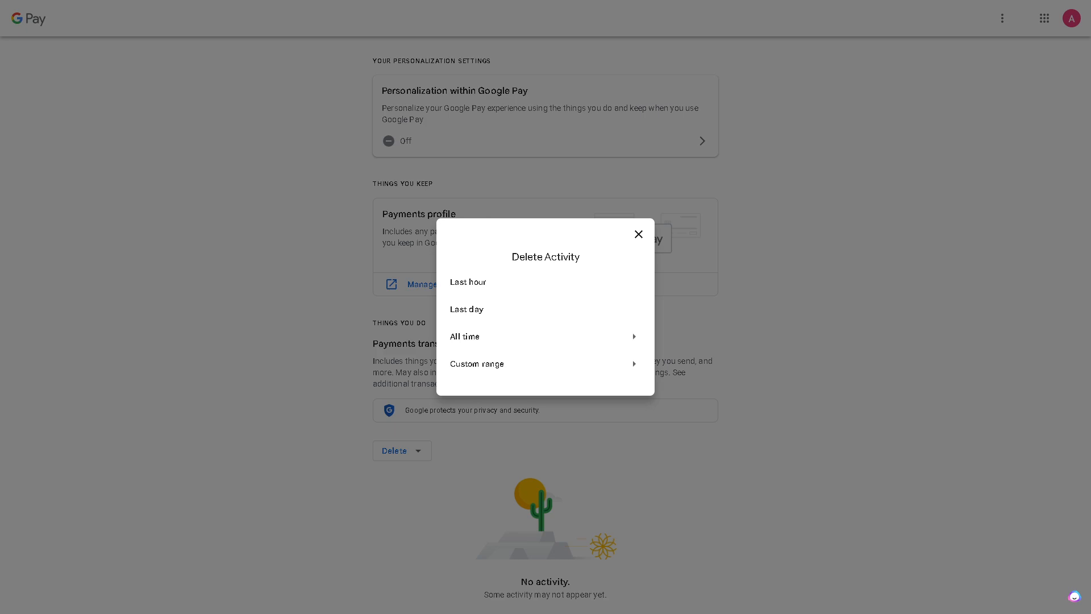
pyautogui.moveTo(757, 245)
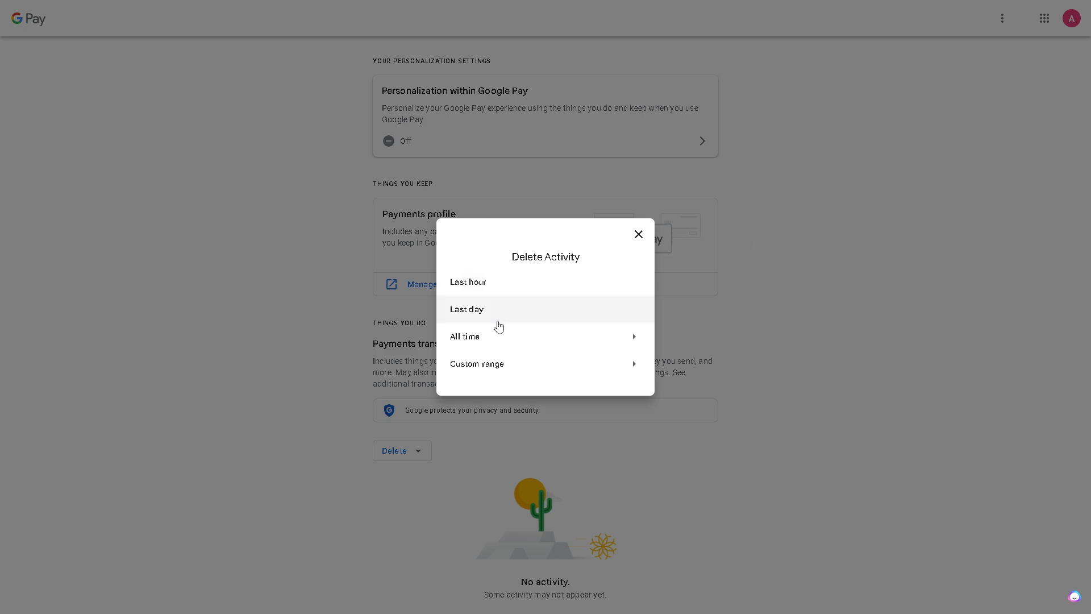
pyautogui.moveTo(516, 315)
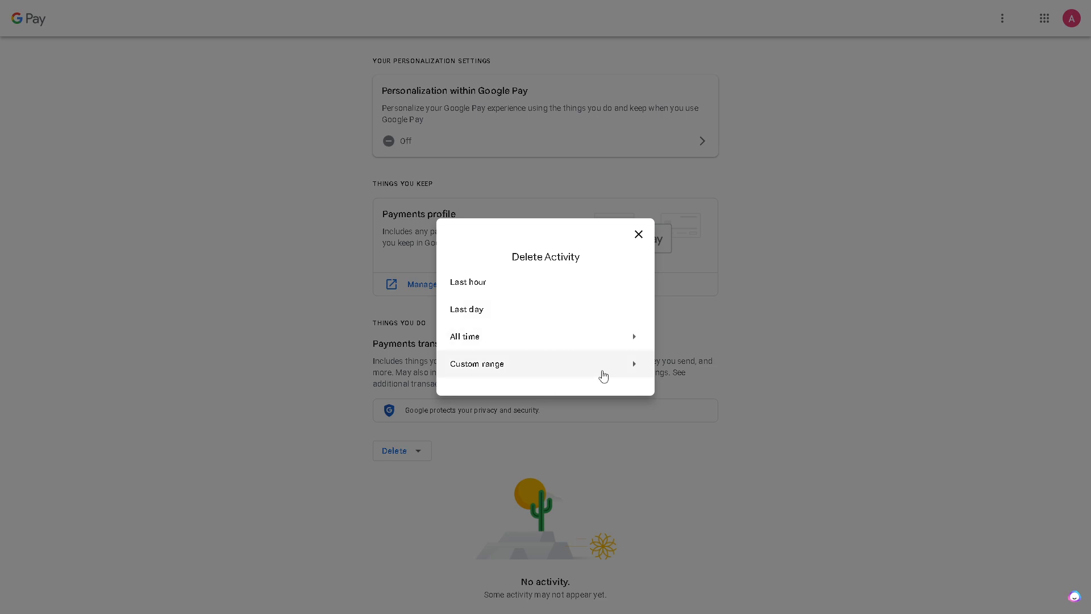
pyautogui.moveTo(215, 348)
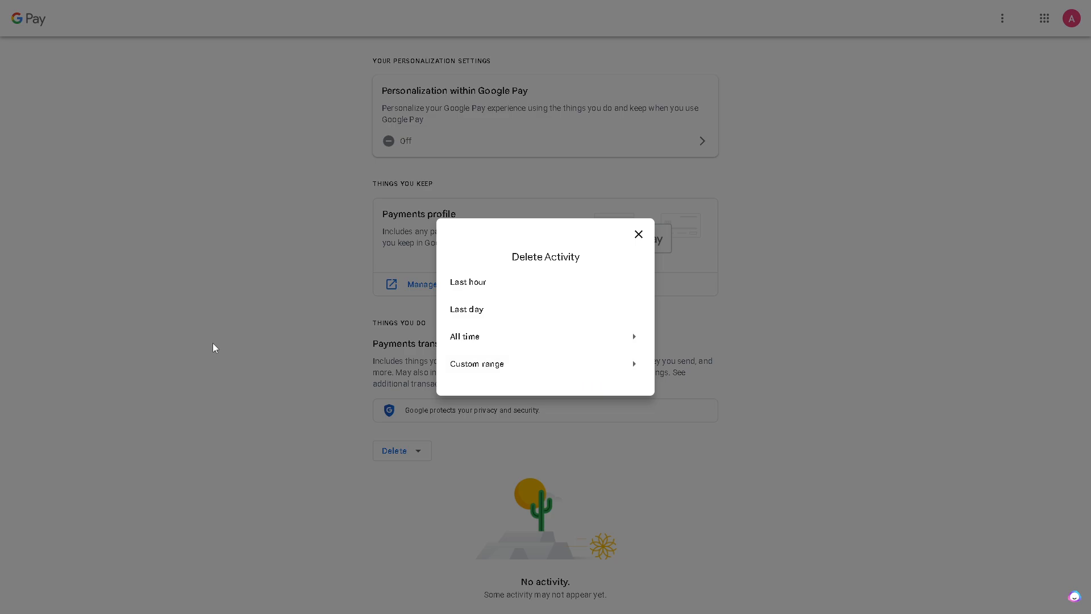
pyautogui.click(637, 234)
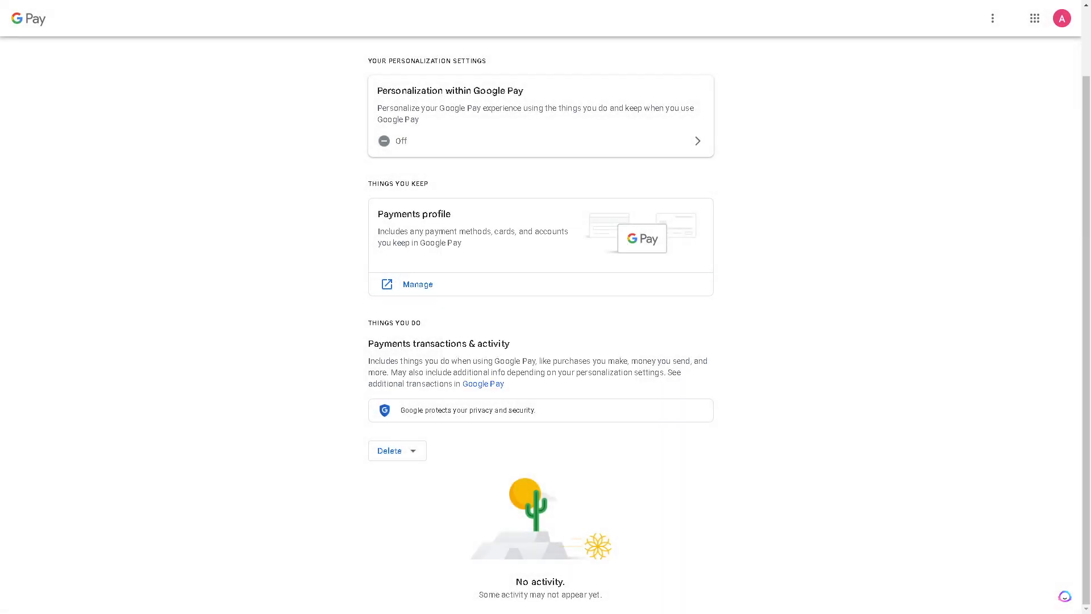